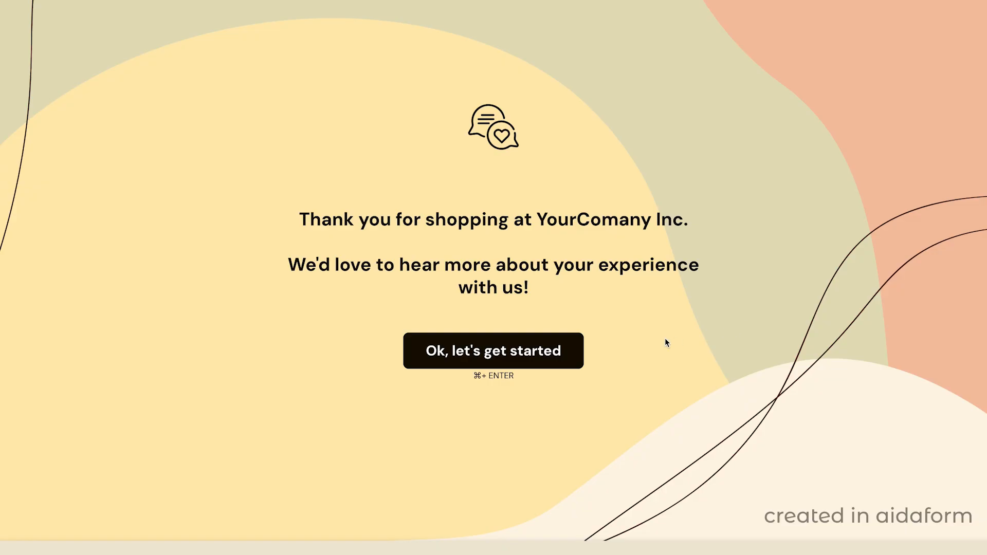
Start the published form, answer through the recommendation question and begin typing 'More' as a suggestion.
click(492, 350)
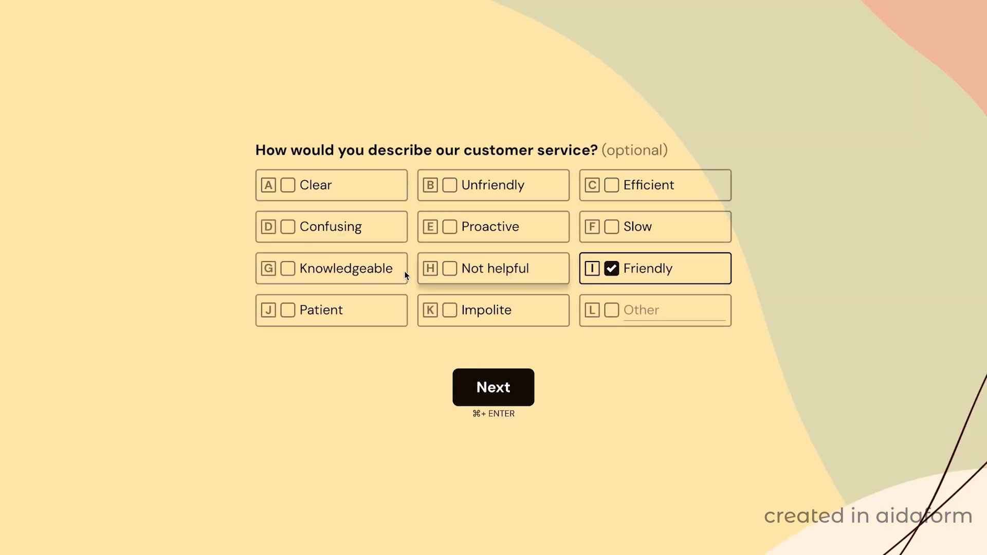
click(492, 386)
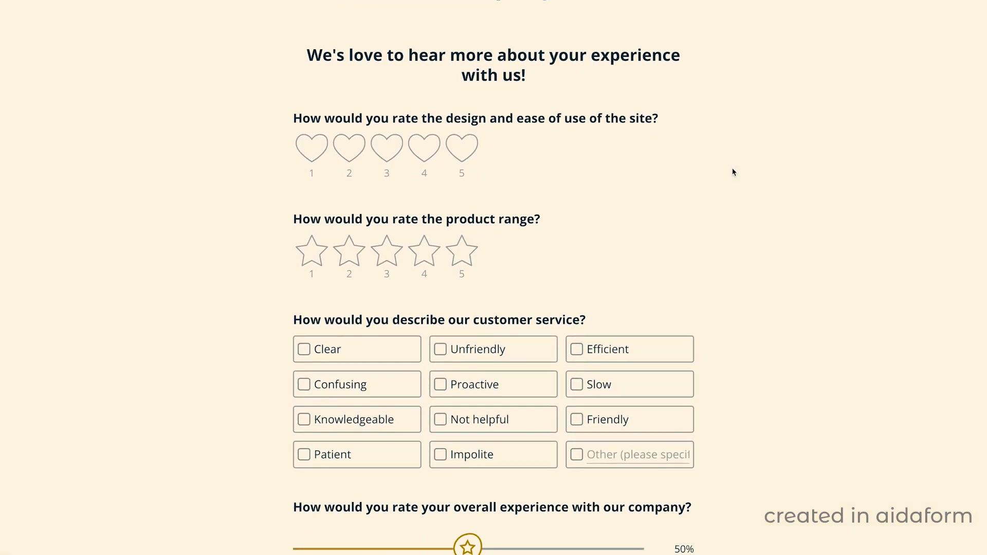
scroll(down, 3)
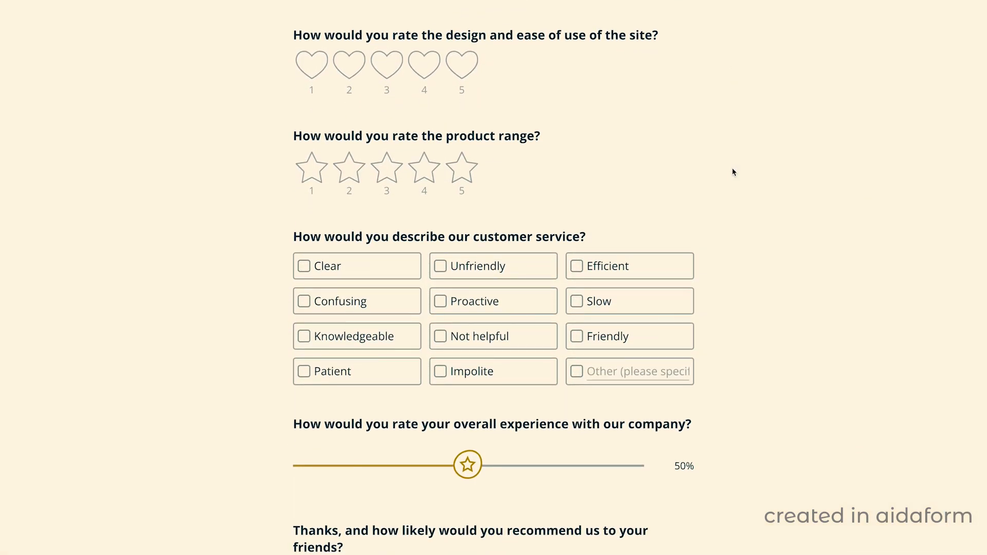
scroll(down, 3)
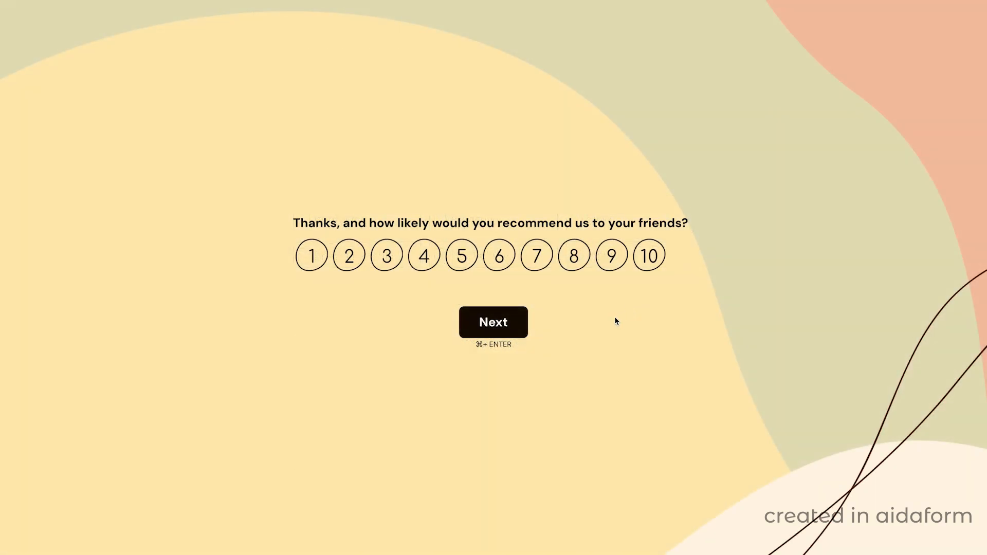
click(492, 322)
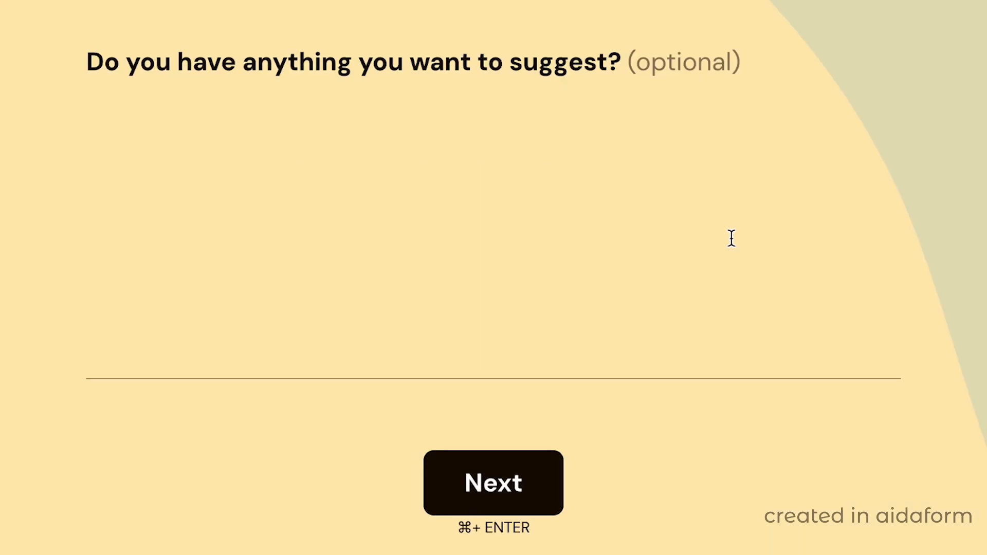
text(More)
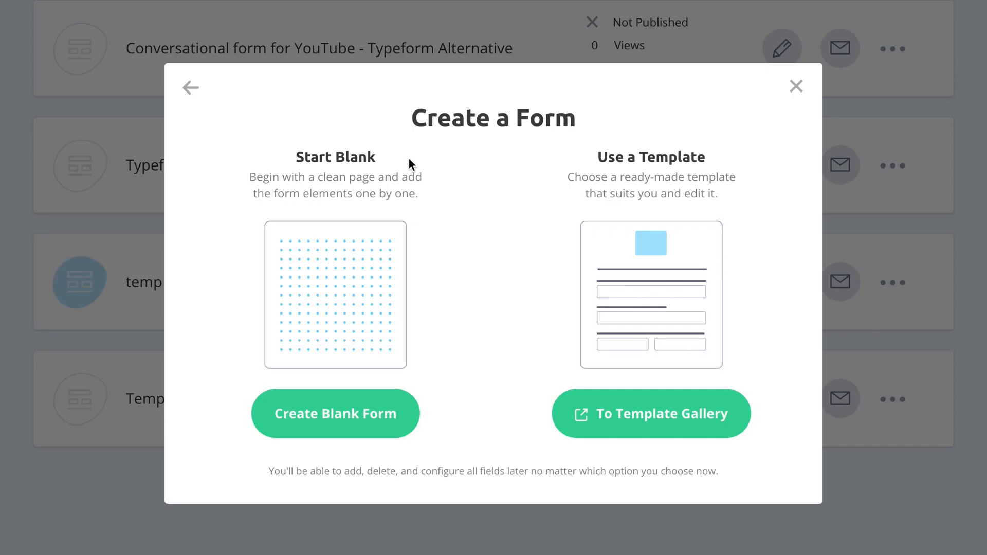
Close the Create a Form dialog and show the Form Designer panel for the existing form.
click(335, 413)
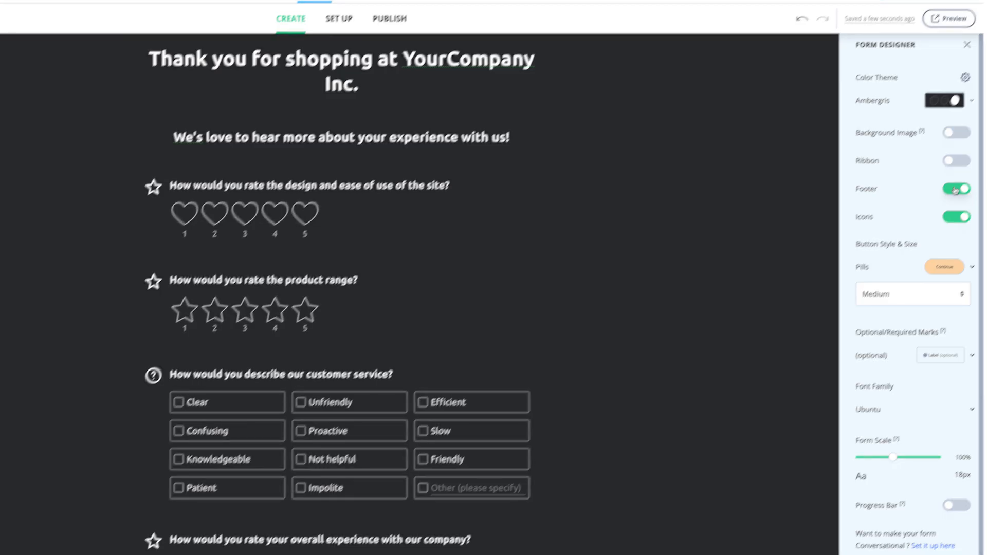
click(912, 100)
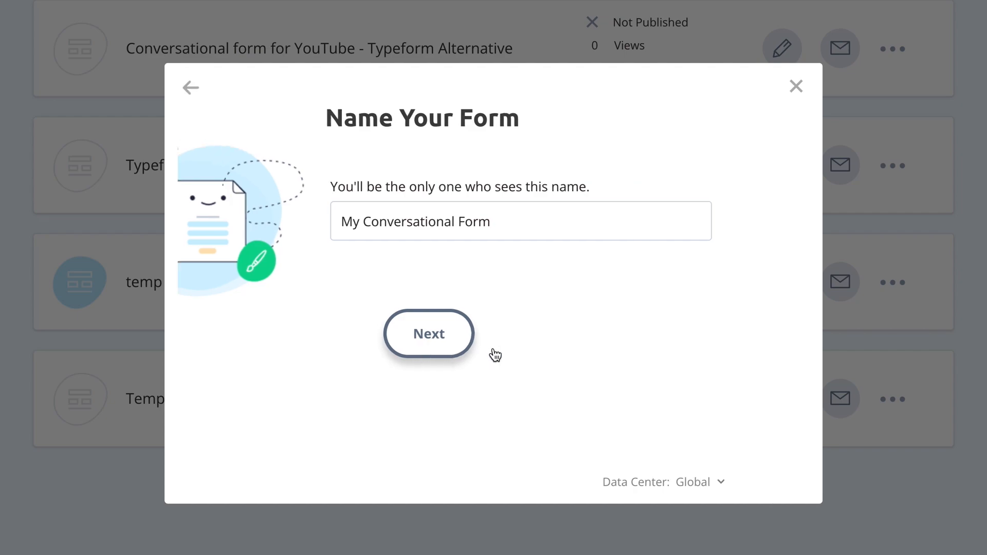
Confirm the name 'My Conversational Form' and create it as a blank form.
click(427, 333)
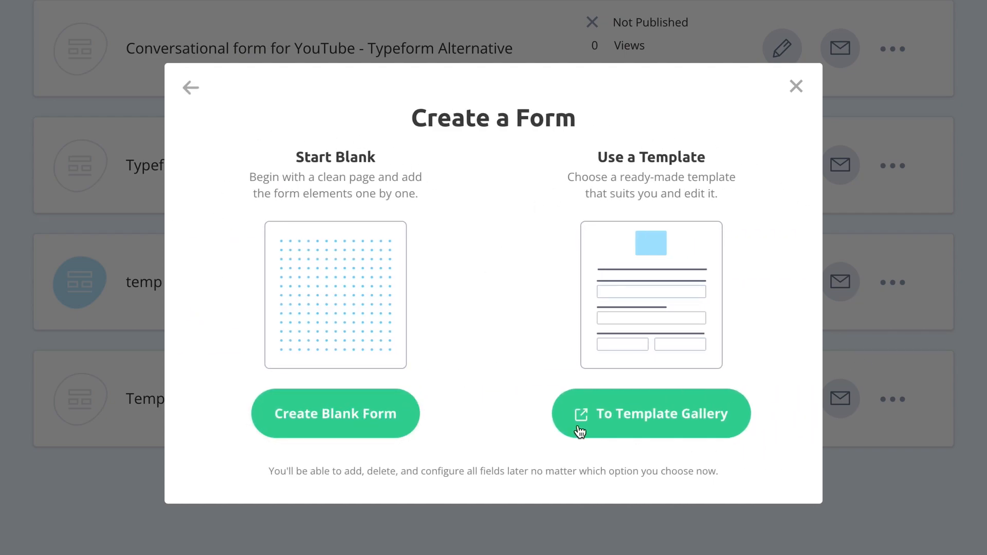
mouse_move(245, 416)
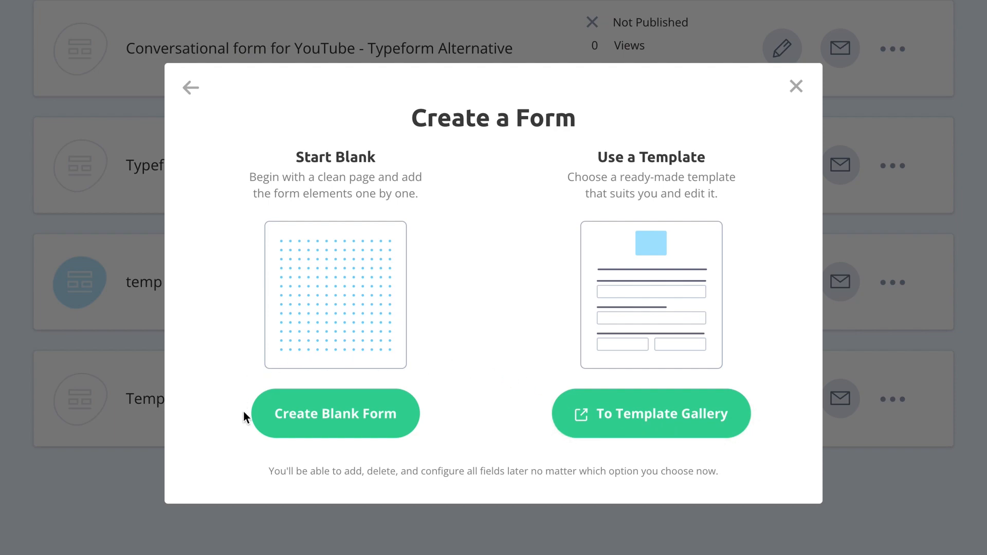
click(335, 414)
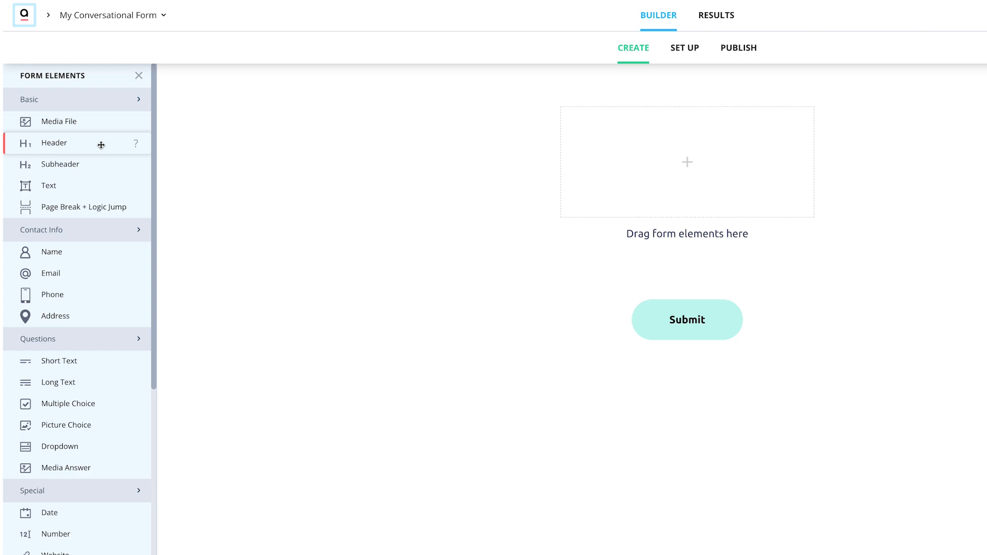
Add the 'Thank you for shopping at YourCompany Inc.' header and a welcome subheader beneath it.
drag(101, 142, 661, 160)
text(Thank you for shopping at YourCompany Inc.)
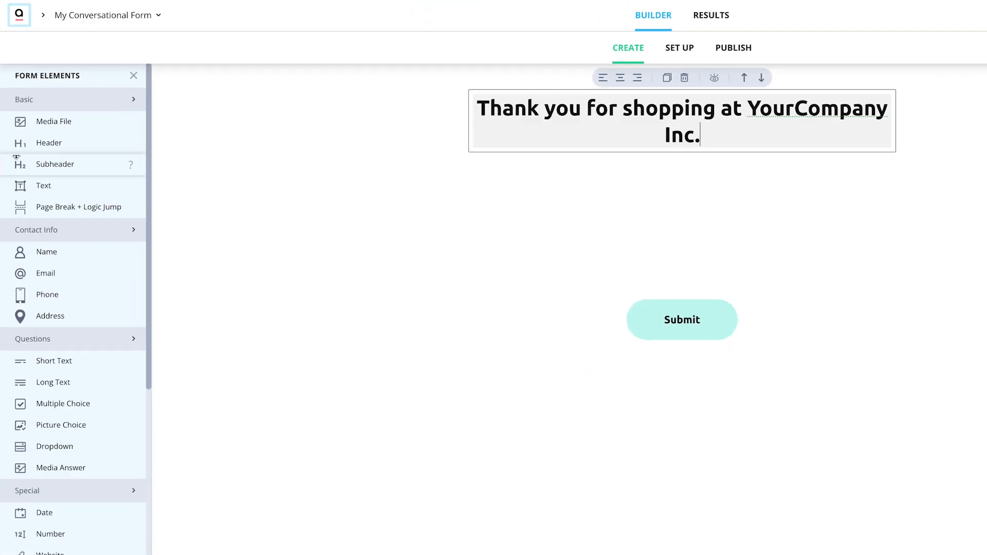
text(We's love to hear mor)
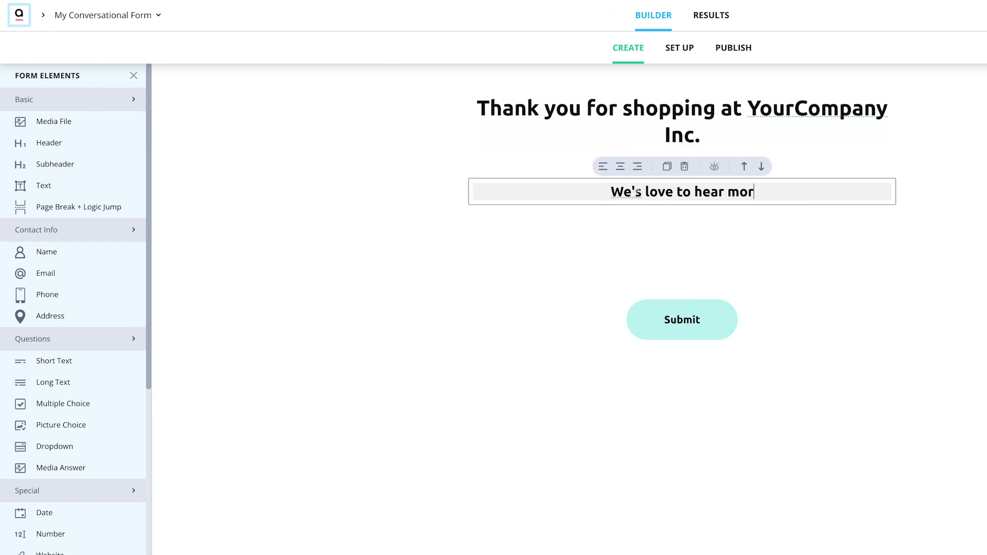
drag(55, 121, 682, 218)
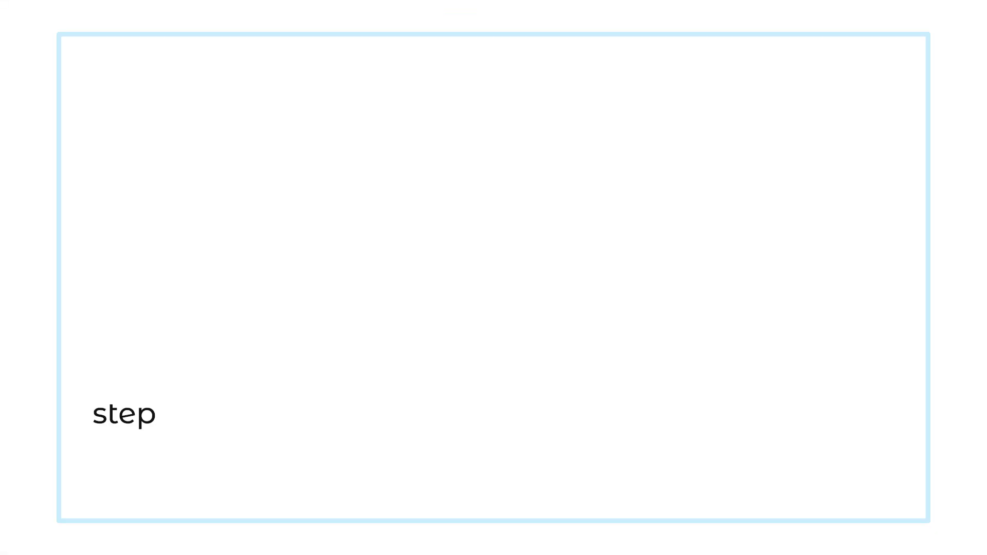
Add a multiple-choice question, duplicate the product range rating as a site design rating using hearts.
drag(53, 334, 617, 235)
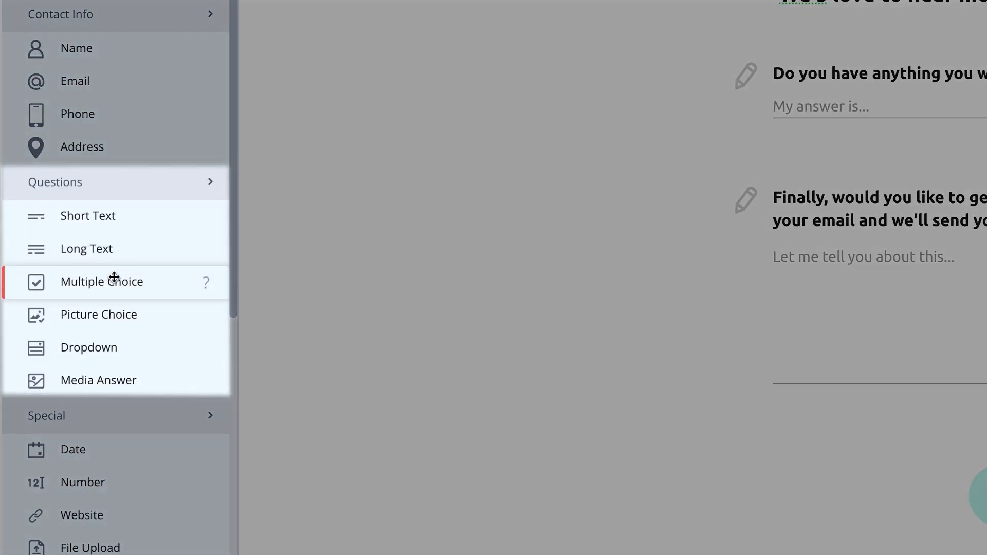
mouse_move(141, 370)
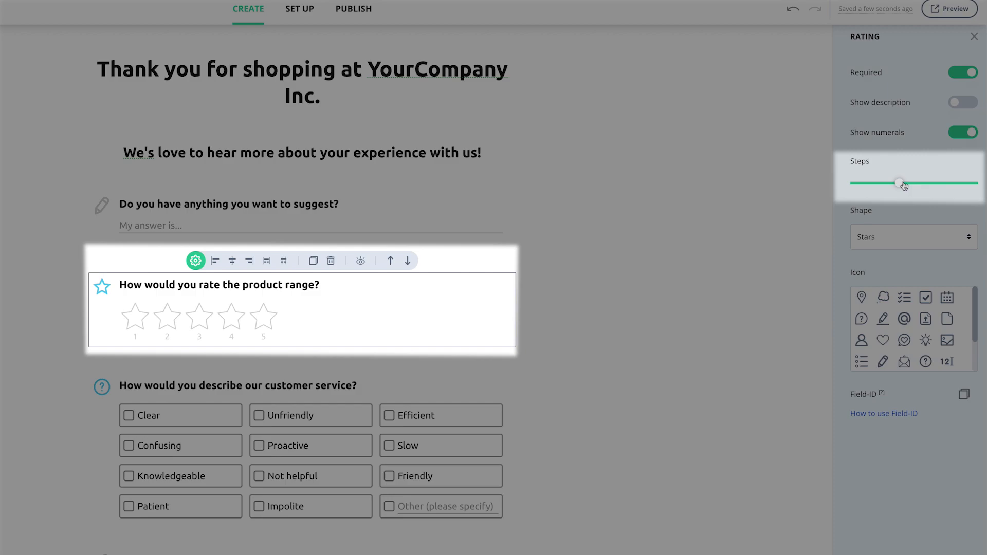
click(908, 236)
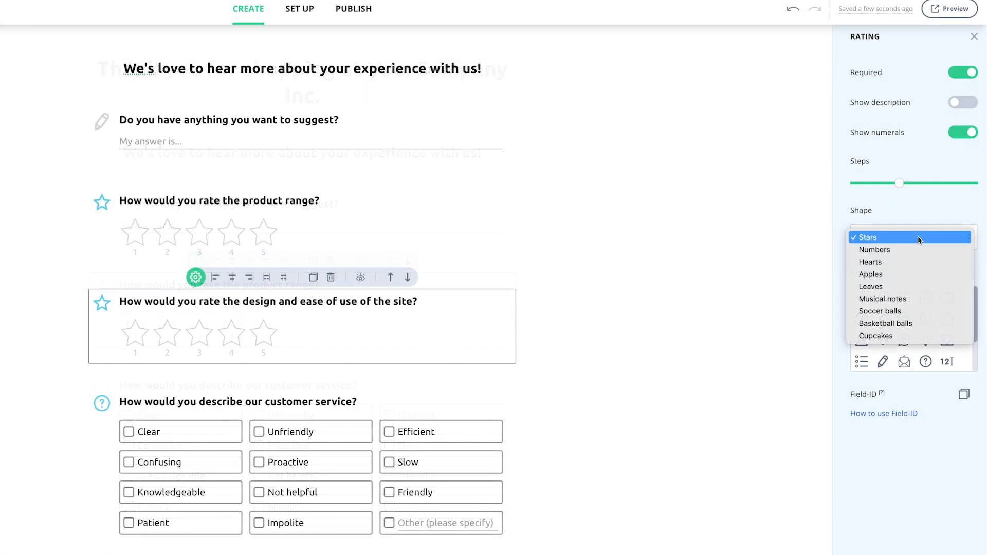
click(871, 262)
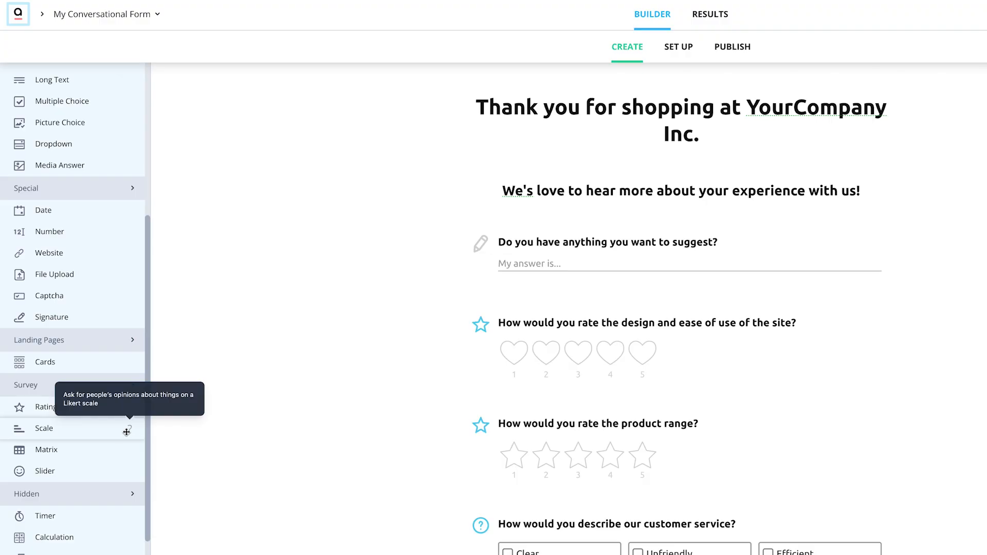
Add a visit-frequency scale question from Seldom to Regularly and configure its scale options.
drag(43, 428, 679, 399)
text(How often do you)
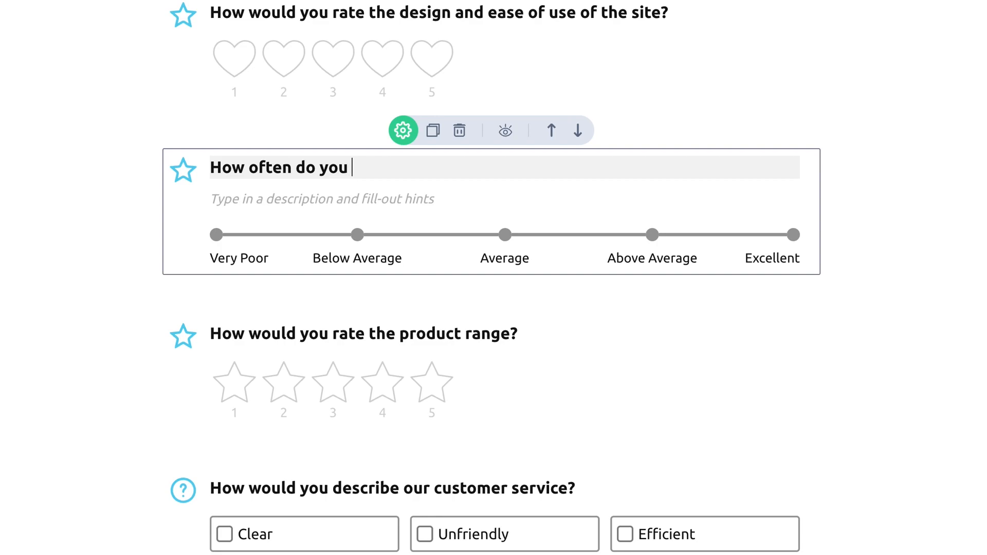
click(403, 130)
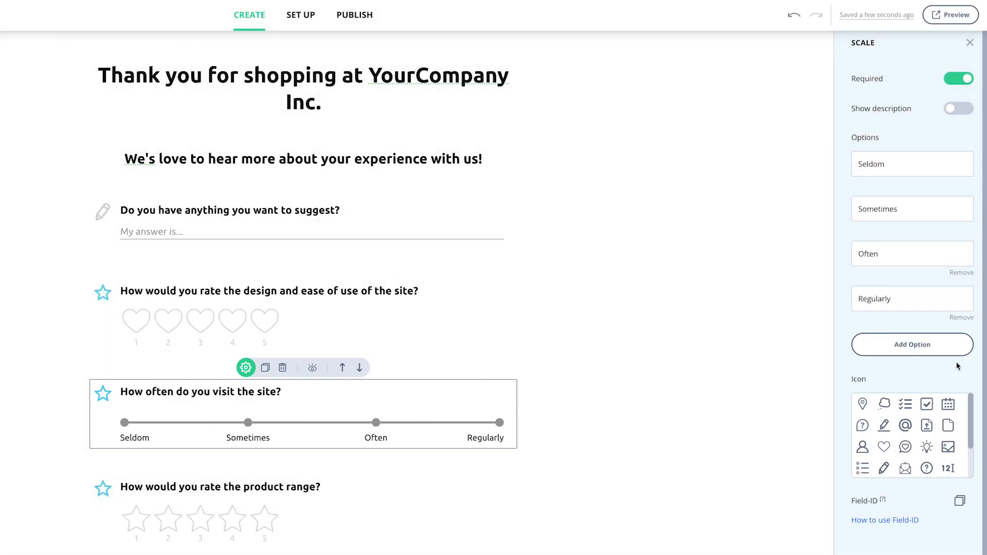
mouse_move(863, 403)
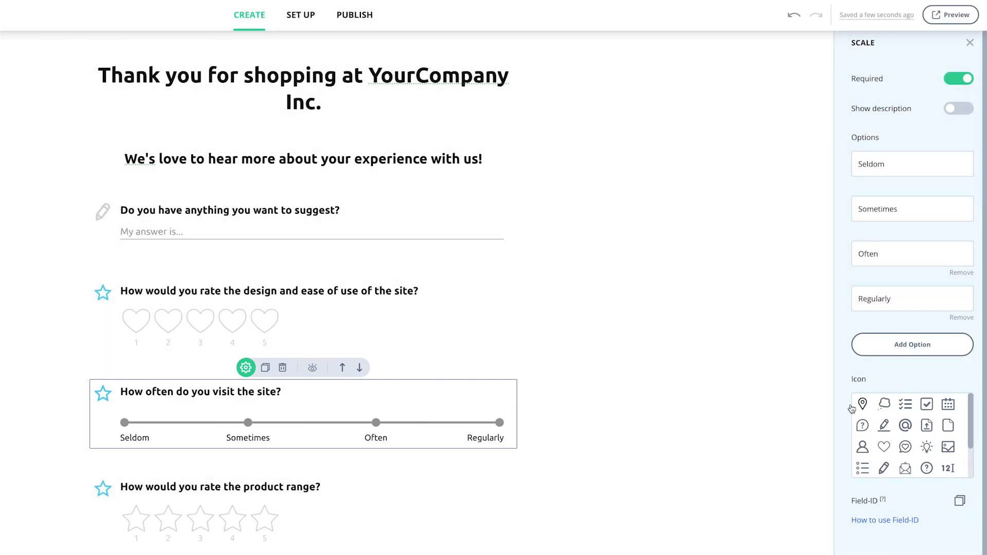
click(248, 423)
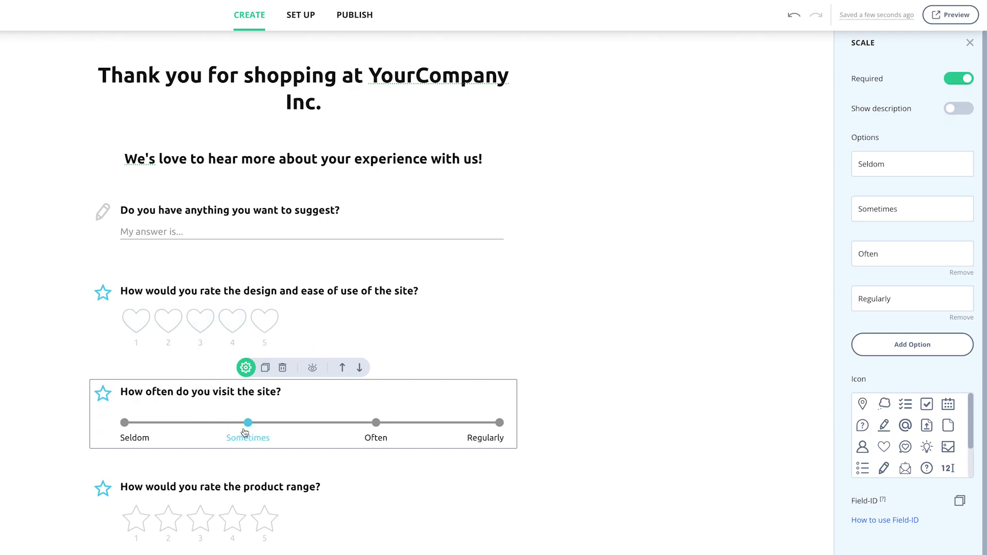
click(377, 421)
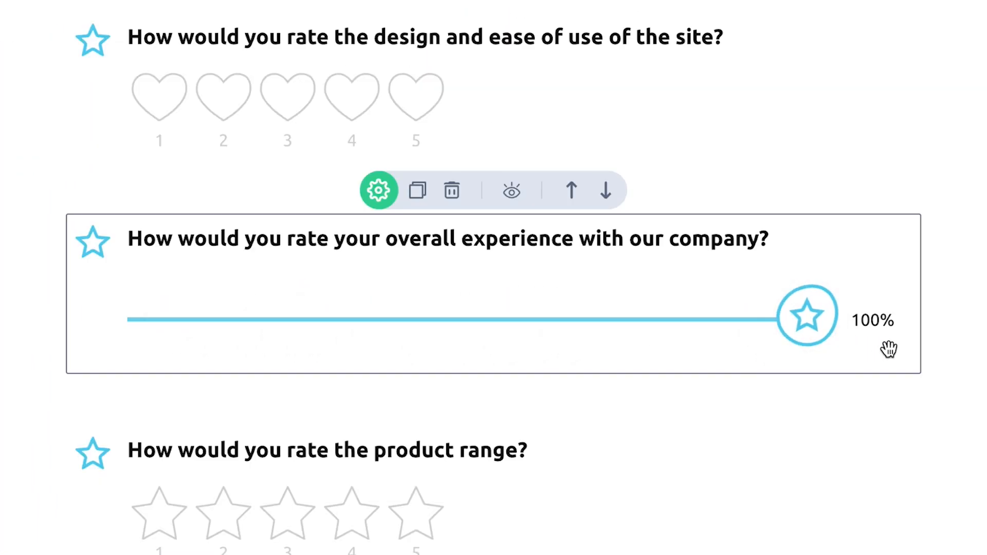
Set the customer service question to hide its description and allow multiple answers without a limit.
click(378, 189)
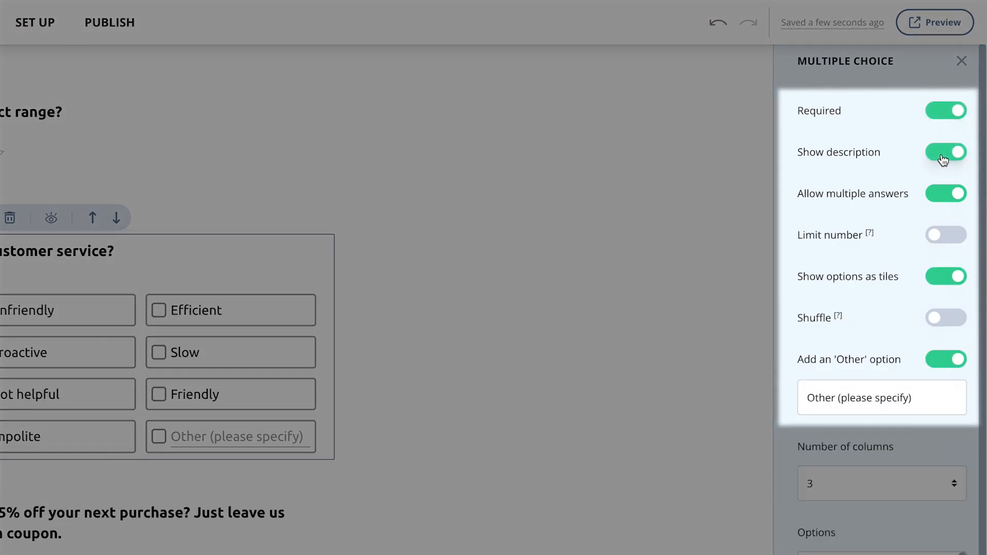
click(946, 152)
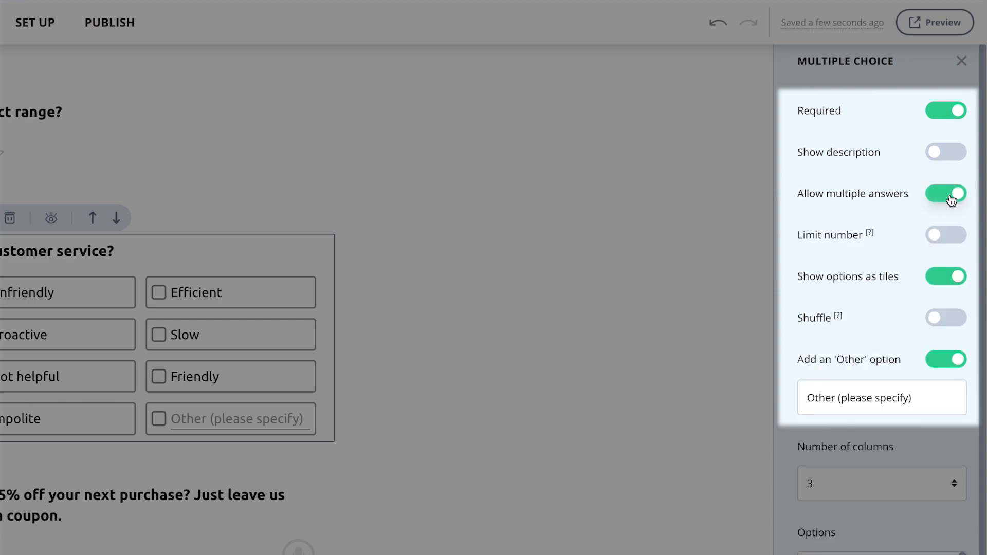
click(946, 235)
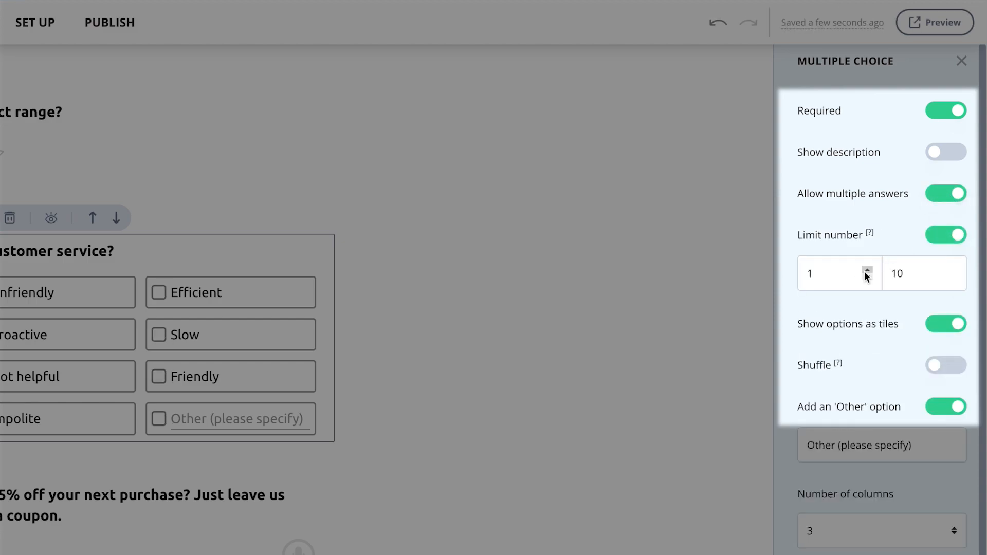
click(946, 235)
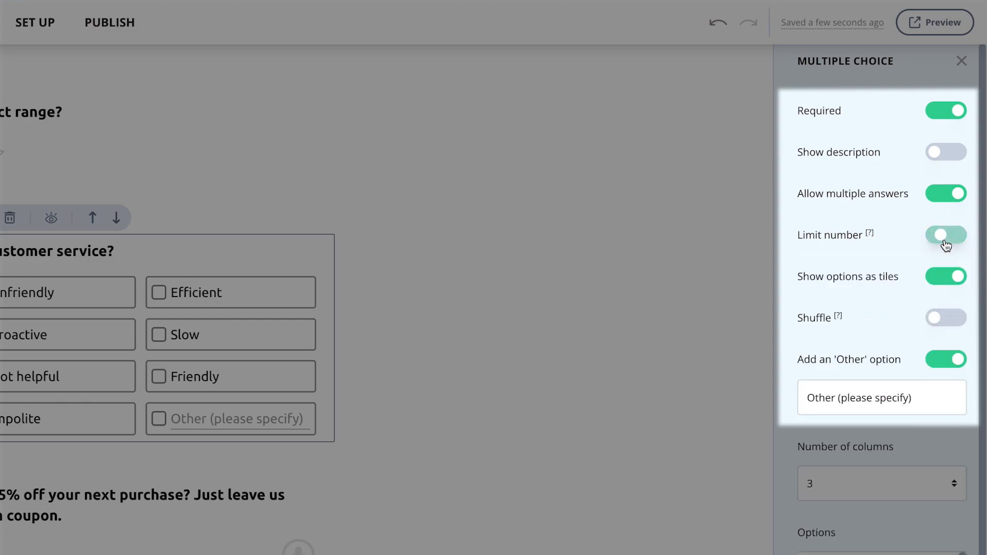
click(946, 234)
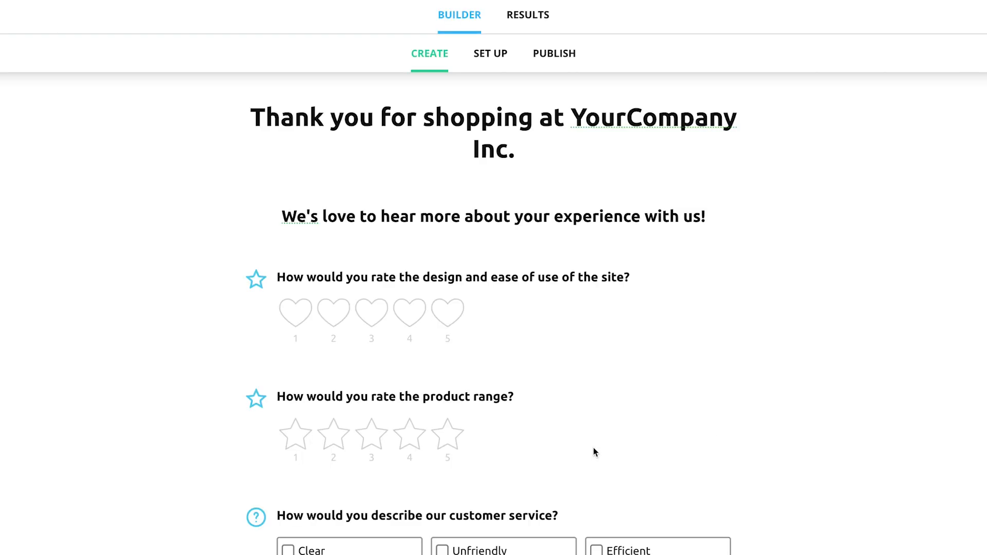
scroll(down, 3)
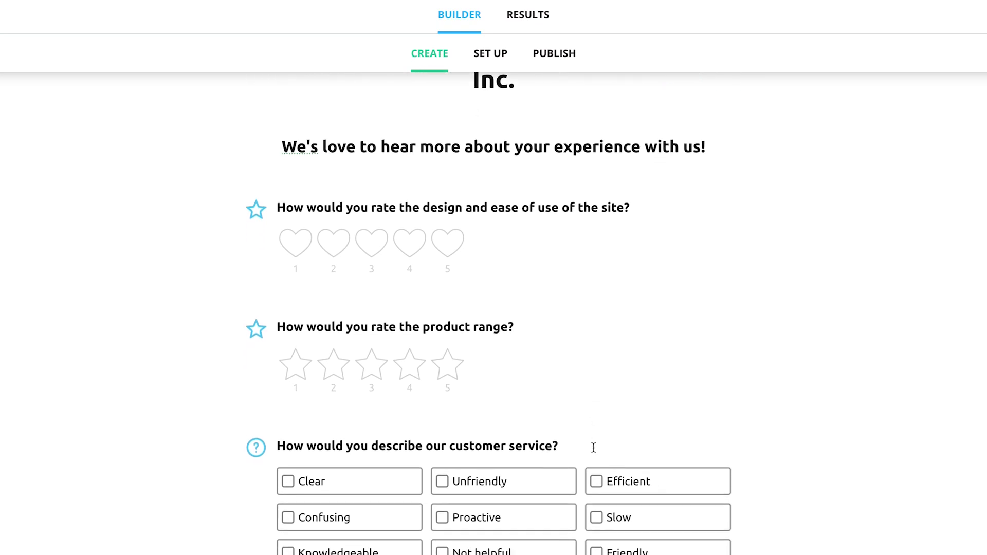
scroll(down, 3)
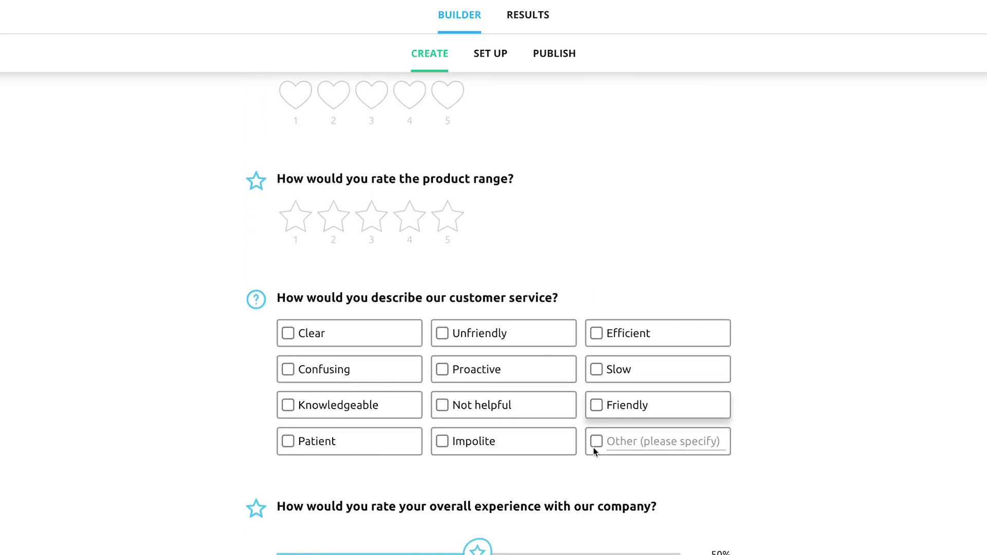
scroll(down, 3)
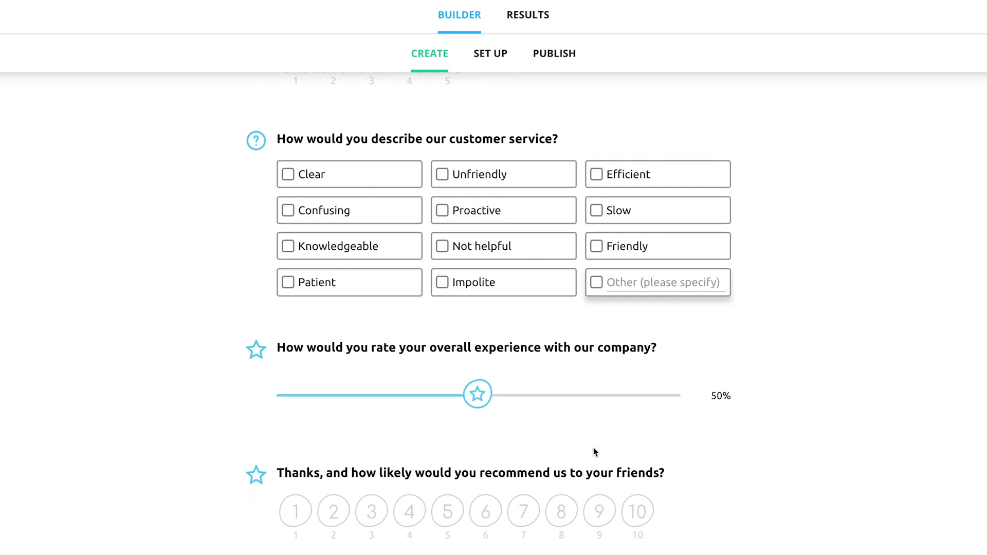
scroll(down, 3)
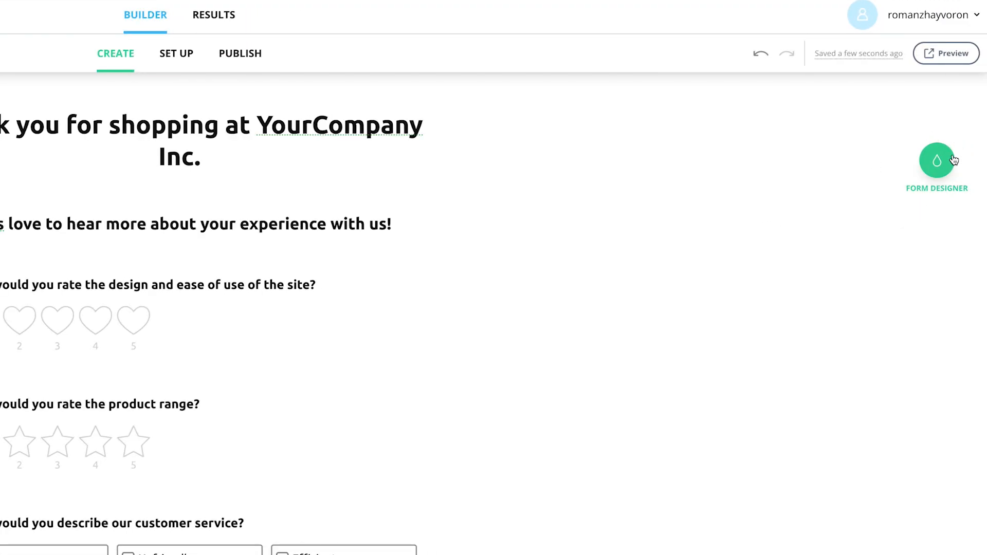
Apply the Solarized Light theme, hide question icons, enlarge the form scale and enable the progress bar.
click(937, 158)
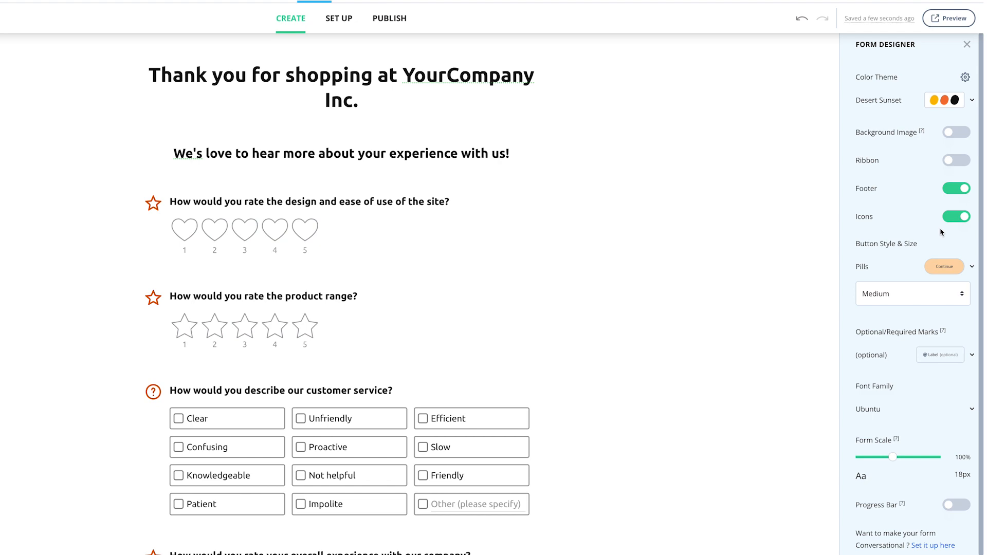
click(972, 100)
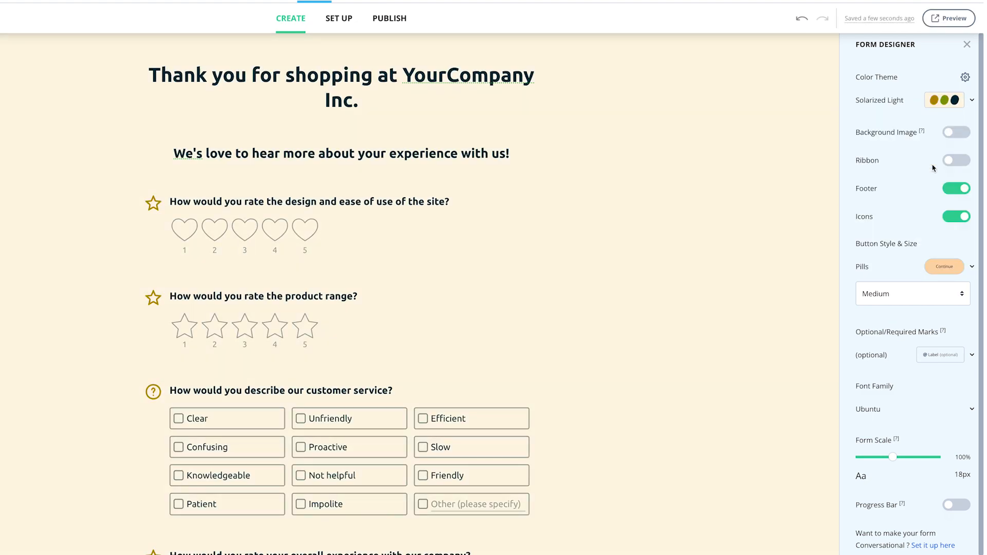
click(956, 132)
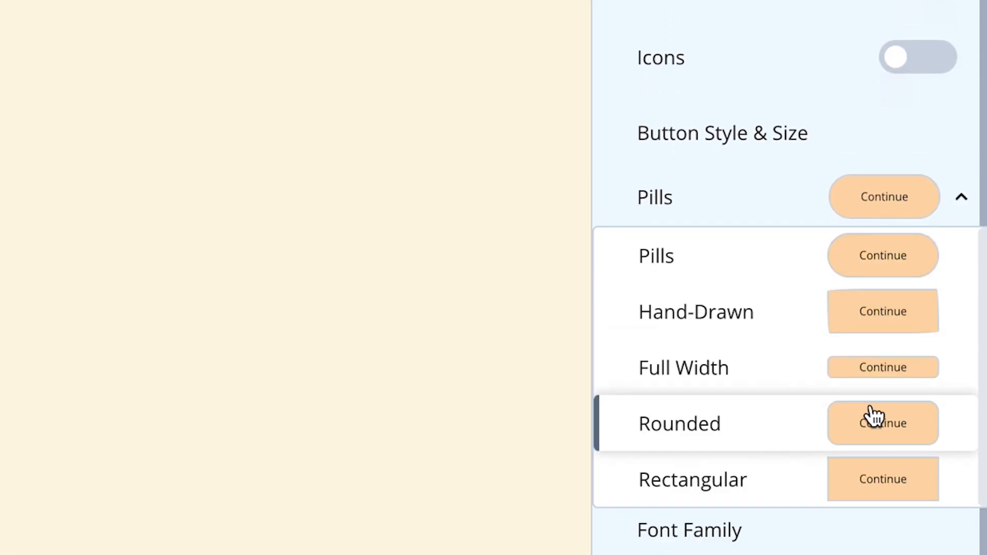
scroll(down, 3)
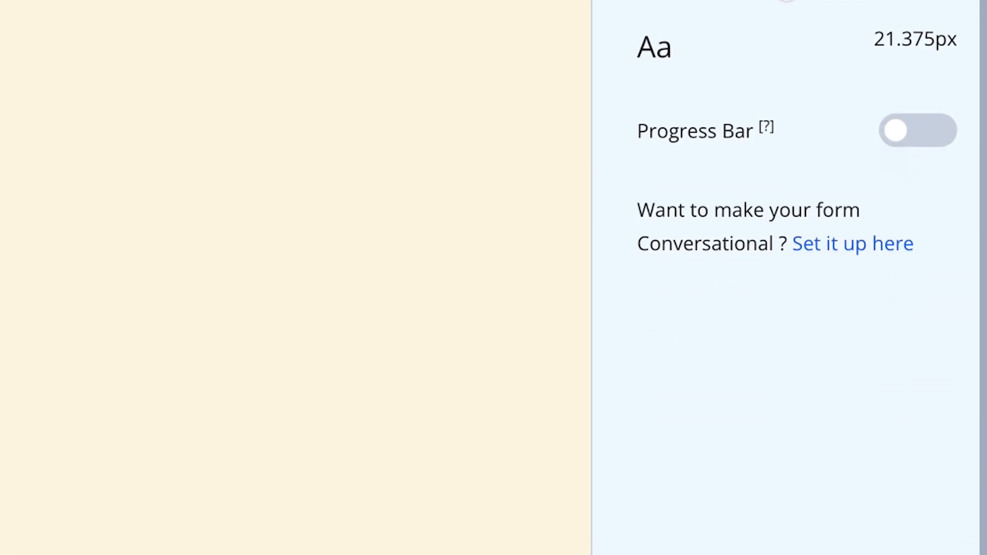
click(917, 131)
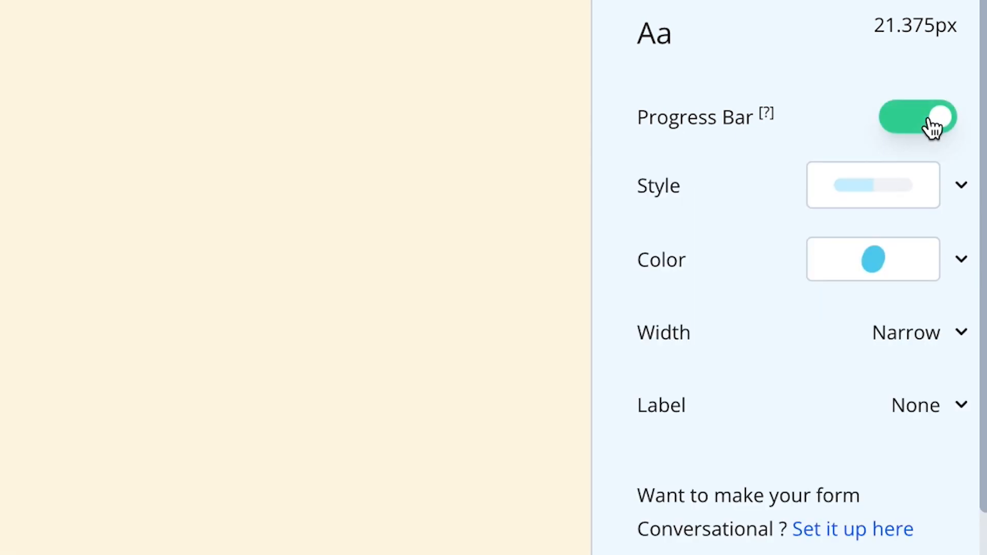
click(873, 185)
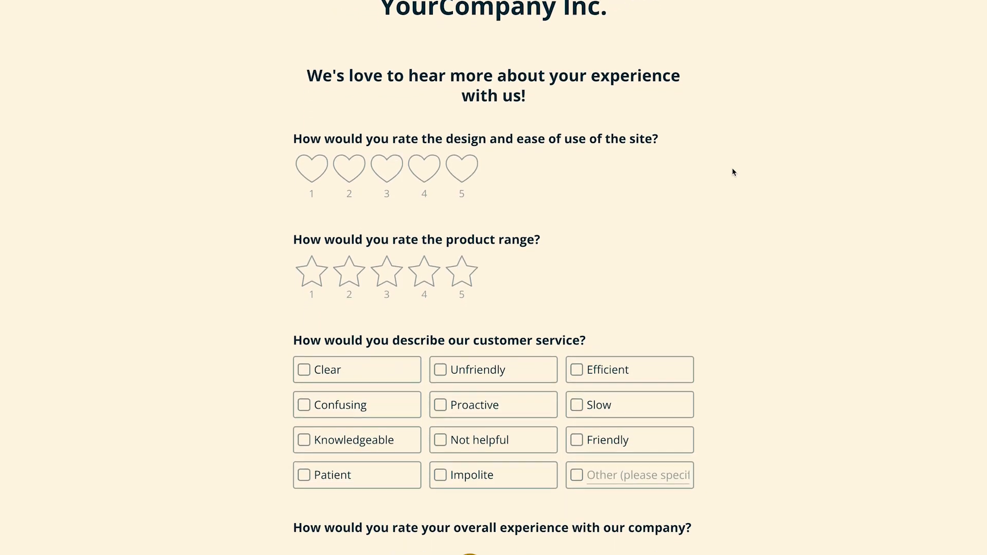
Switch from the builder to the form's Set Up settings and view the Traits section.
scroll(down, 3)
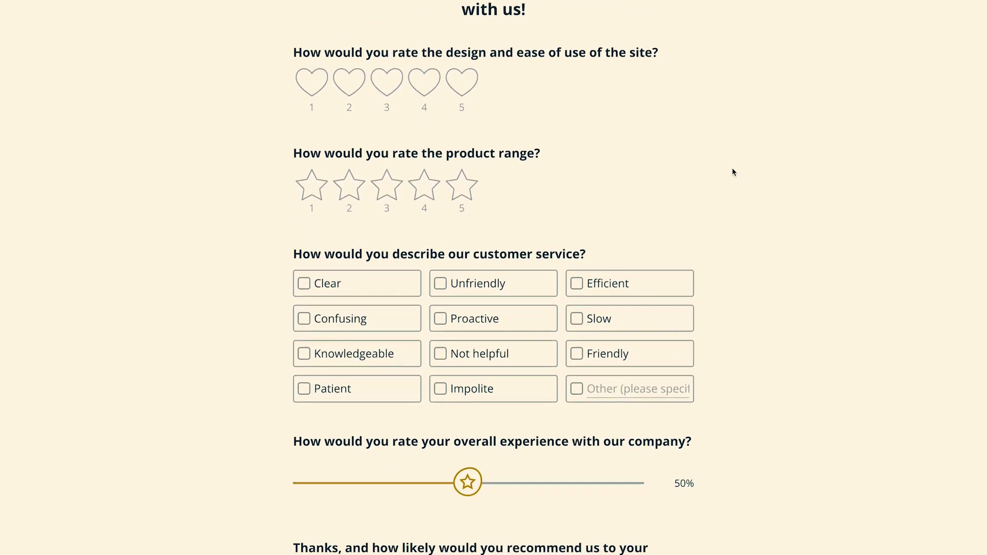
scroll(down, 3)
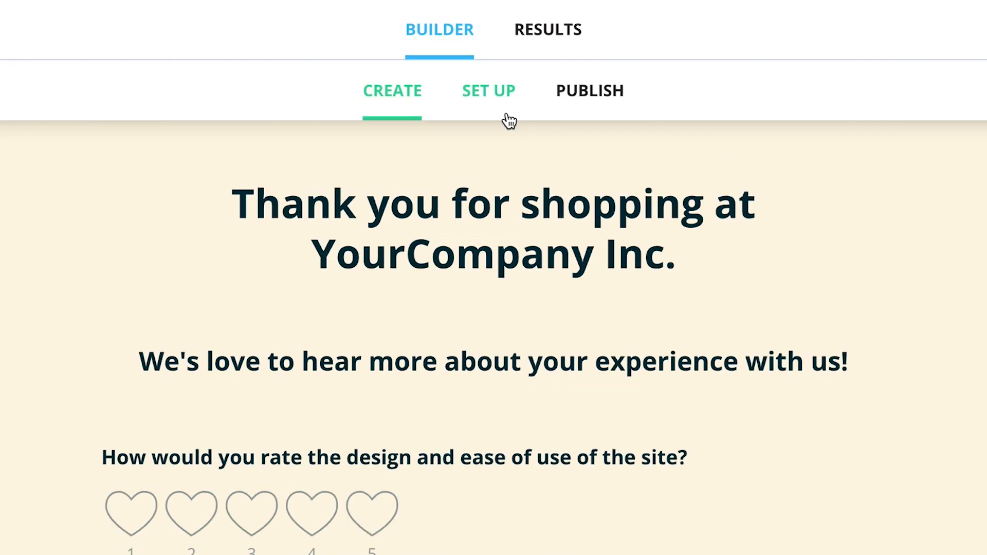
click(489, 90)
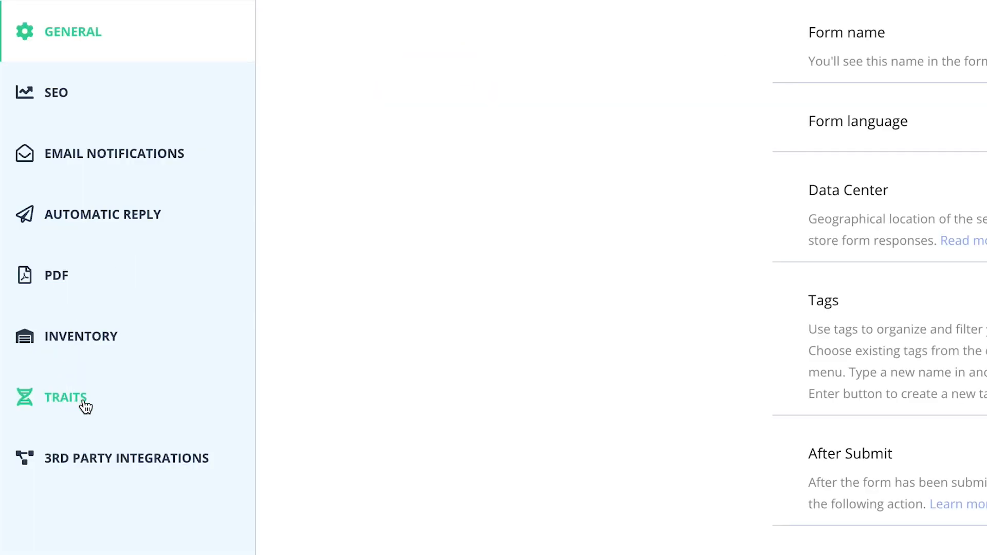
click(488, 90)
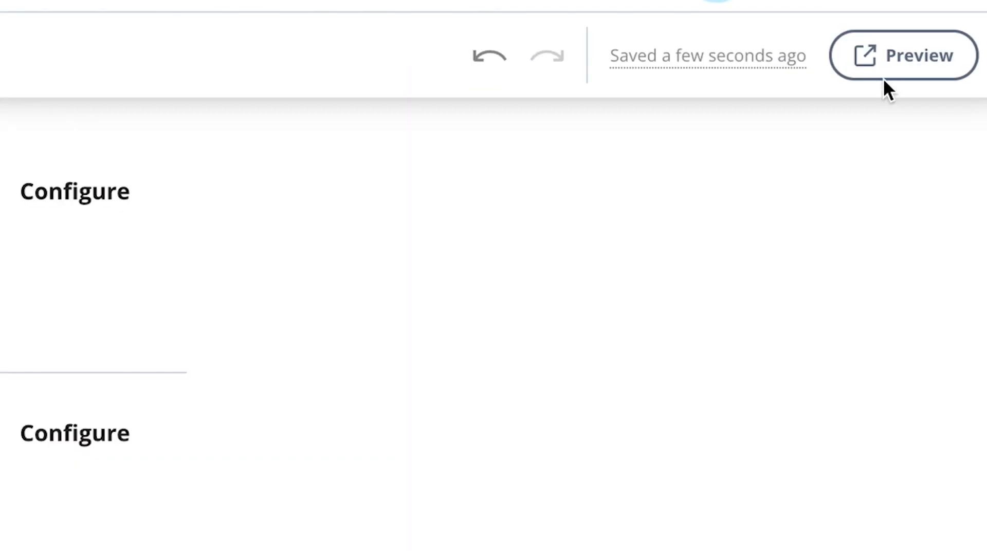
Preview the form, rating site design five hearts and product range five stars.
click(903, 56)
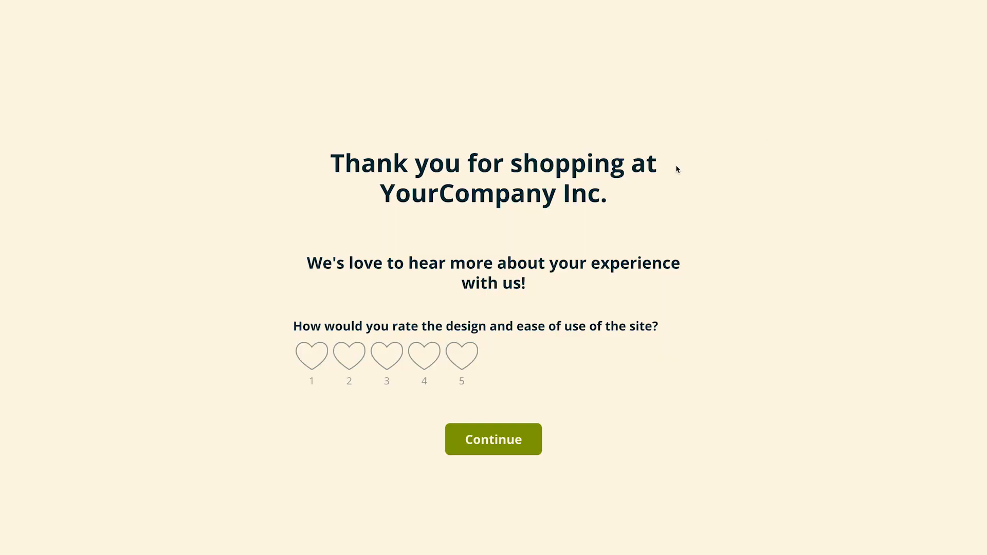
mouse_move(505, 377)
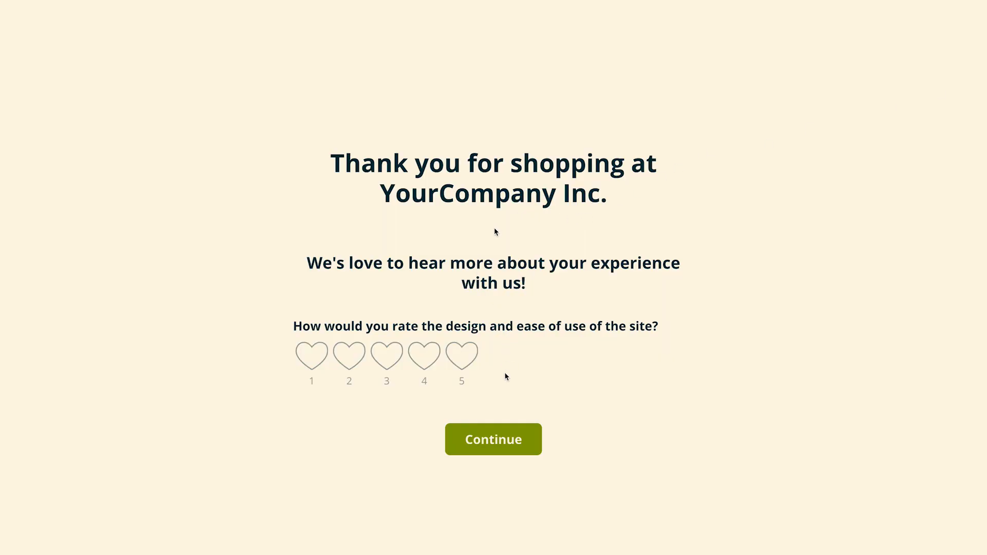
click(461, 356)
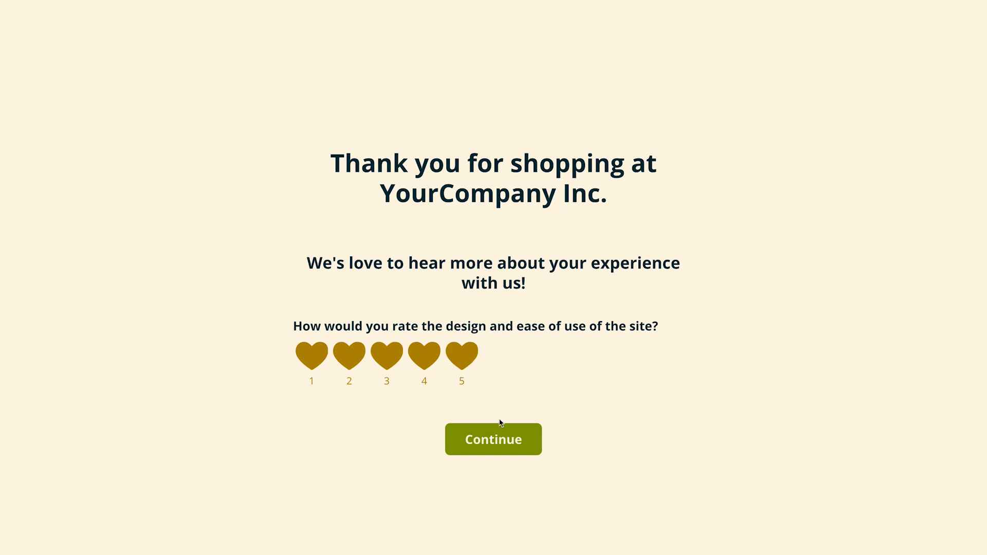
click(492, 439)
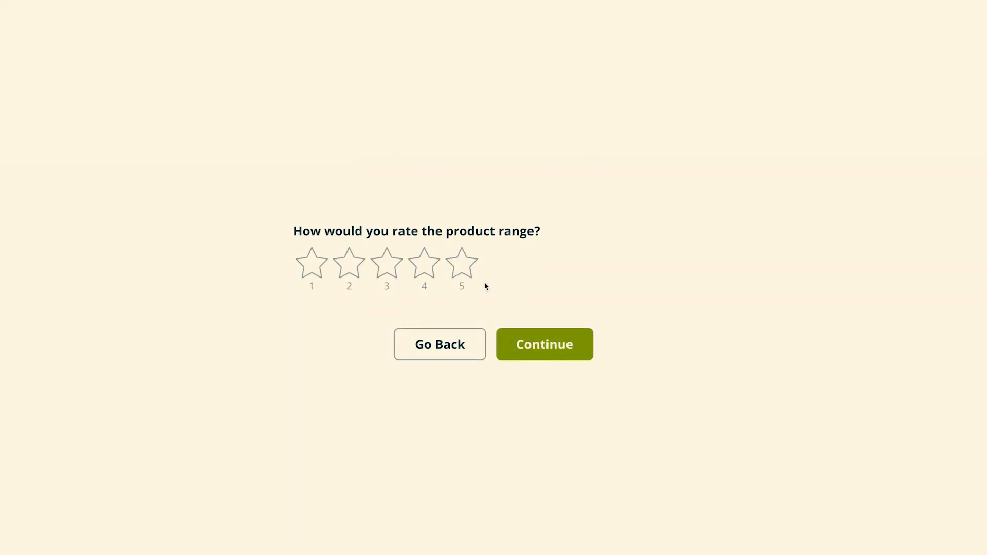
click(462, 263)
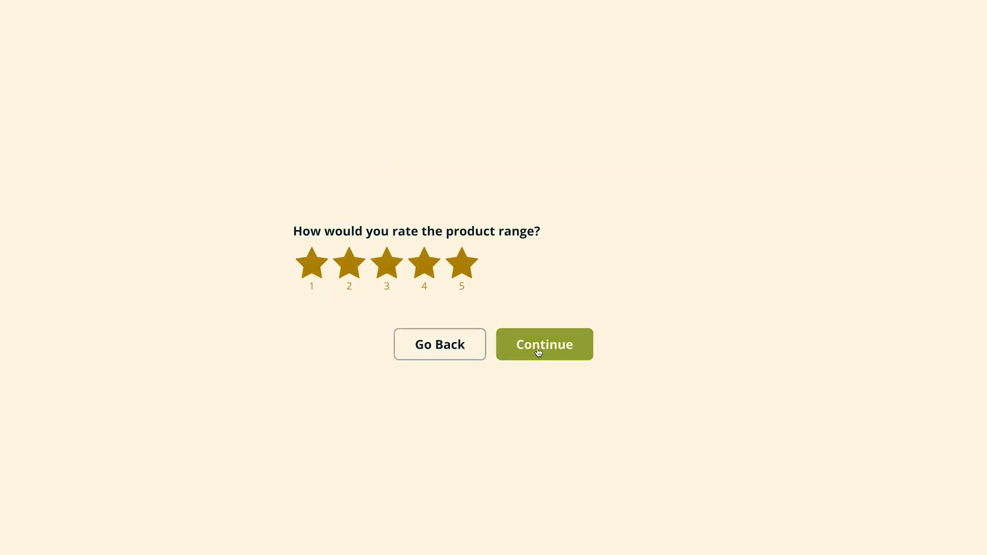
click(543, 345)
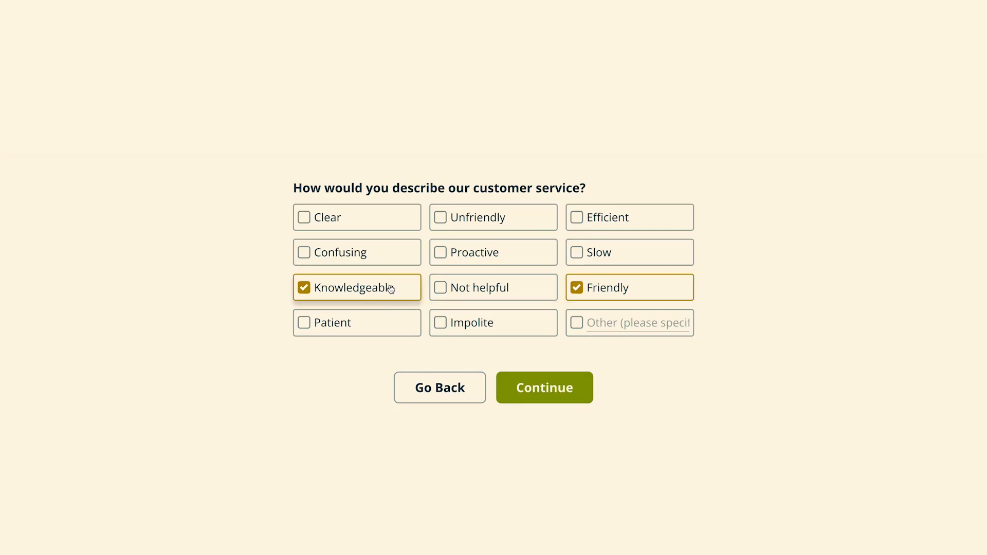
Continue past customer service and set the overall experience slider to 100%.
click(543, 388)
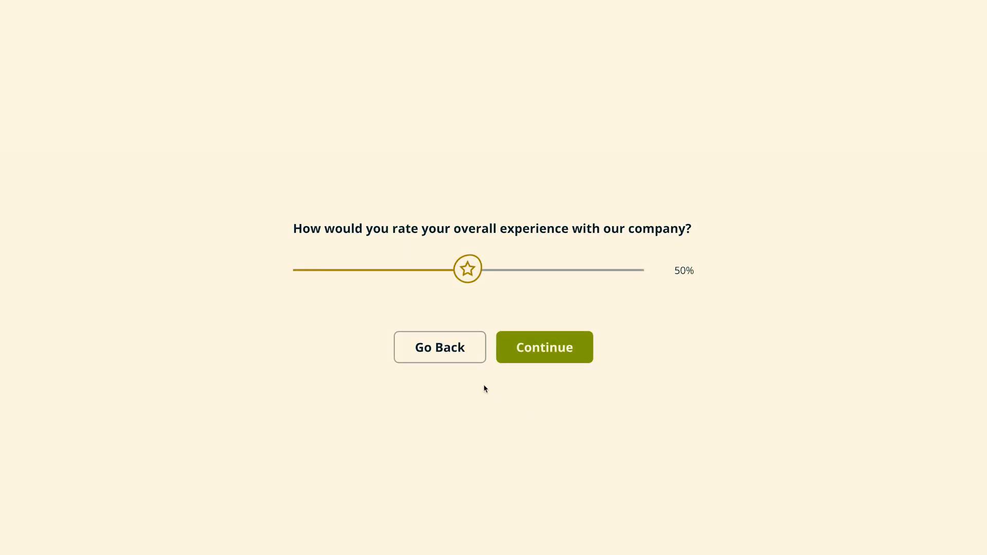
drag(467, 269, 642, 269)
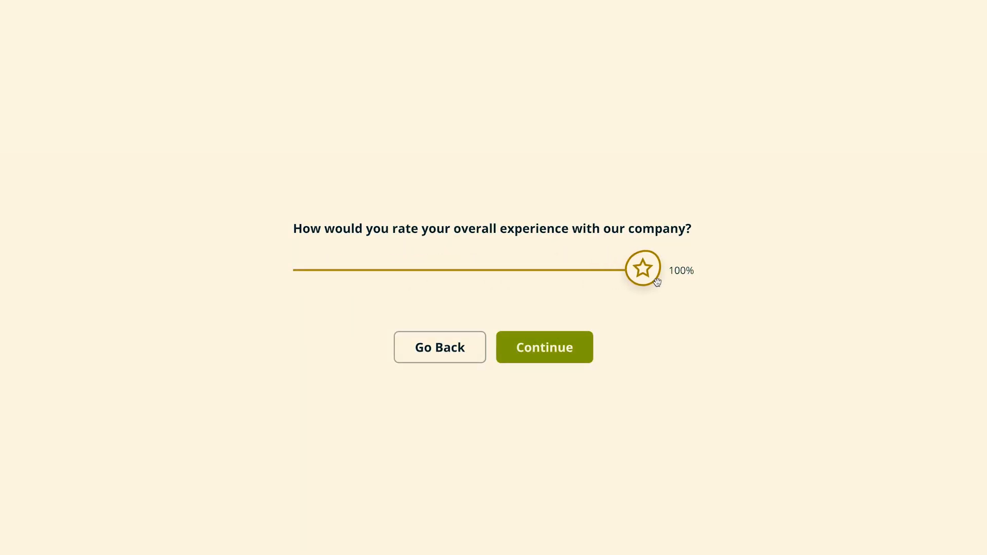
click(543, 346)
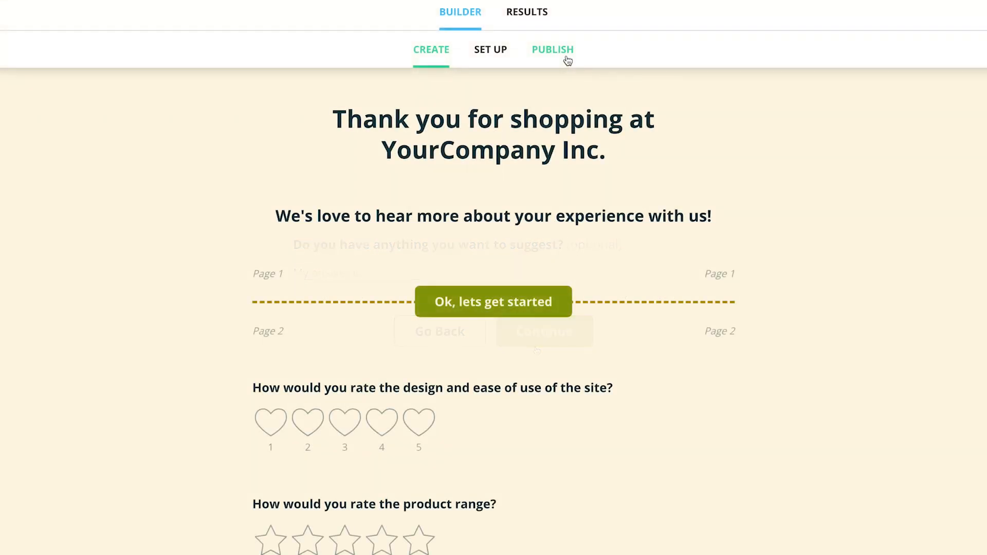
Review the form's publishing status, public share link and embed code.
click(553, 49)
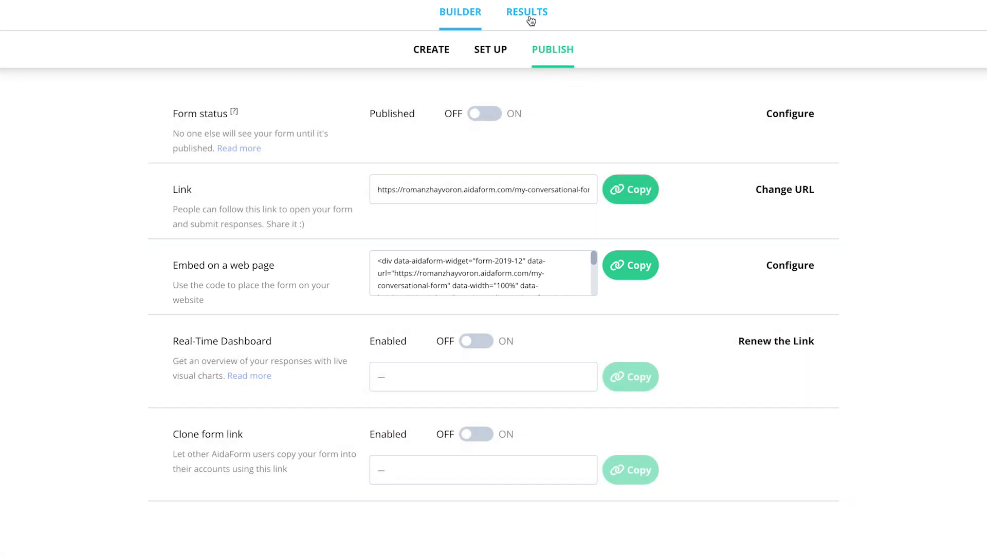
click(527, 12)
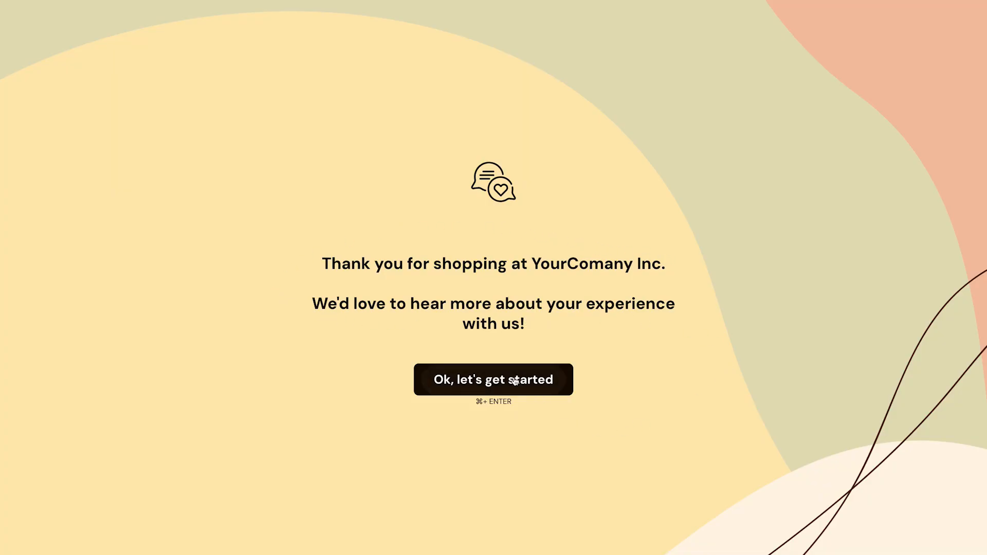
Start the live survey and mark the customer service as Knowledgeable and Friendly.
click(493, 379)
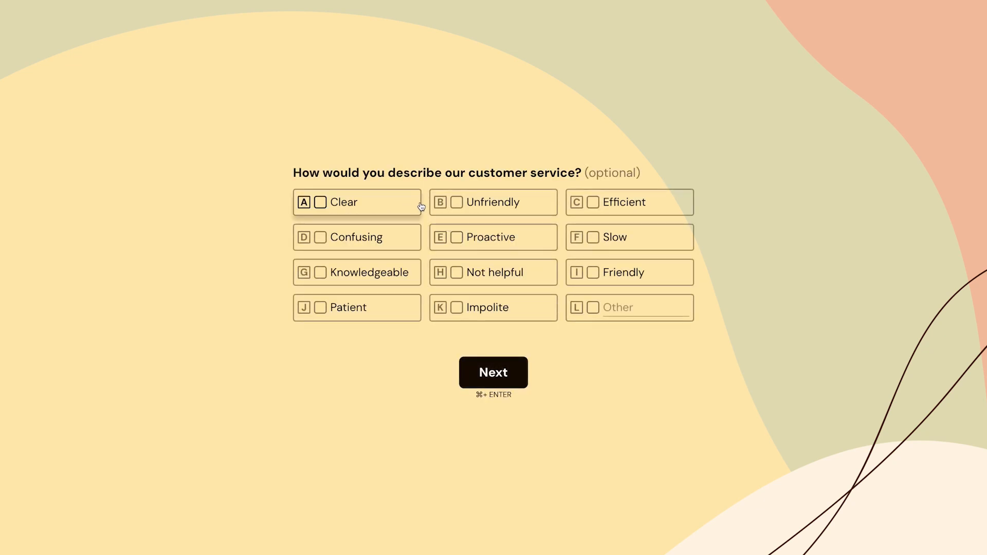
mouse_move(631, 248)
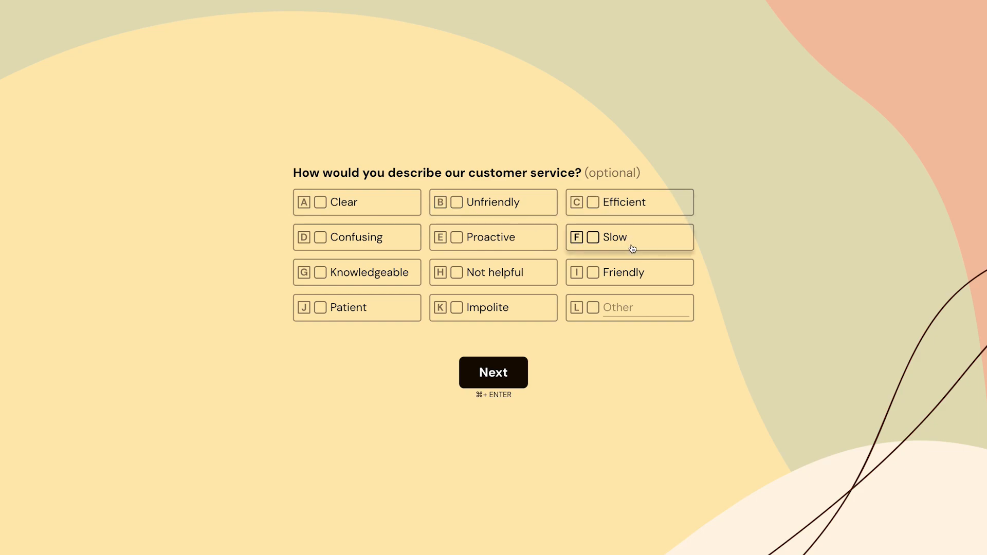
click(629, 273)
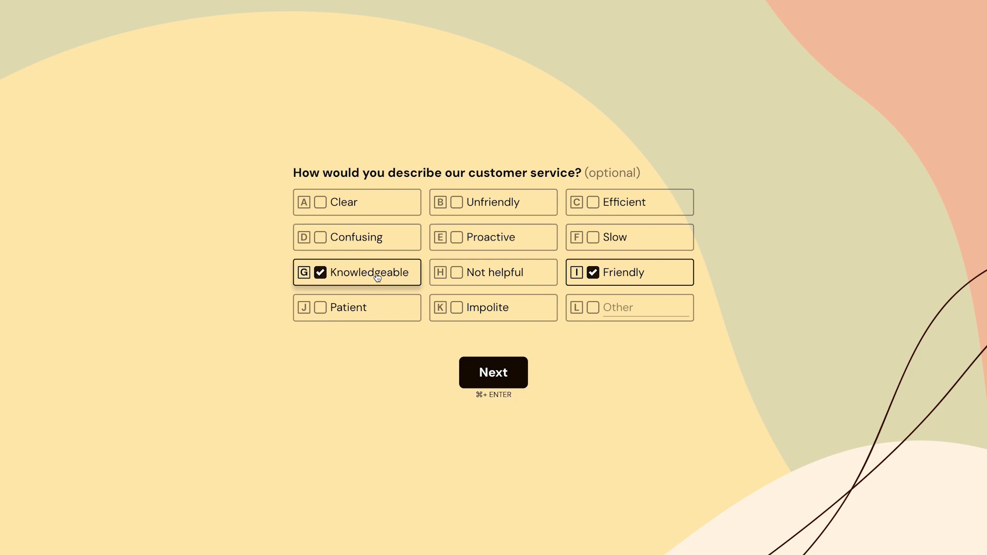
click(493, 371)
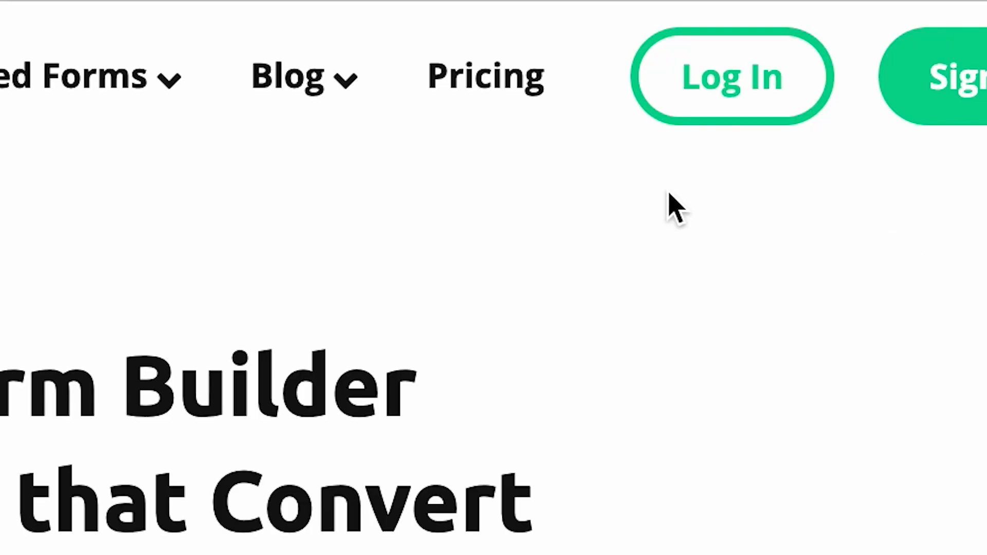
View AidaForm's pricing plans comparing Free, Starter, Expert and Ultimate.
click(485, 76)
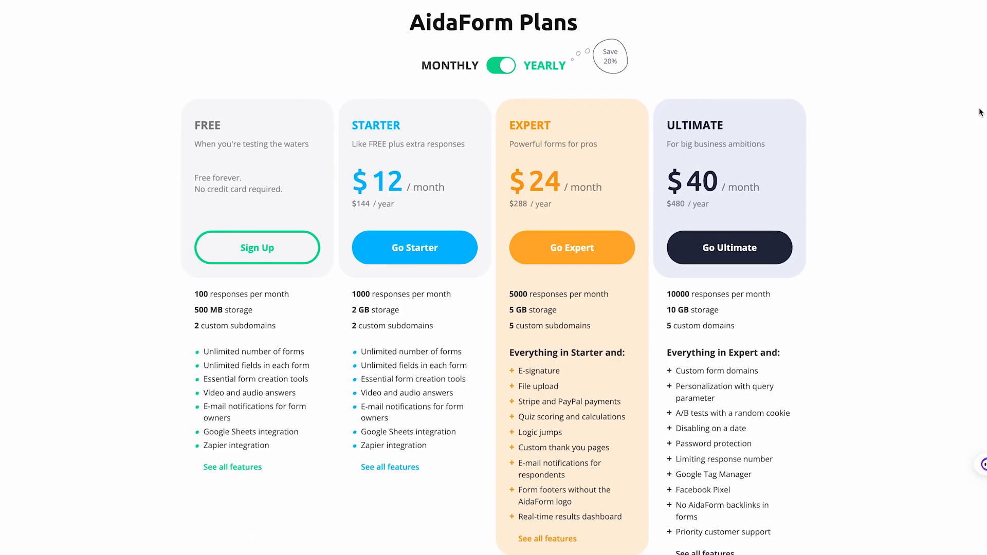